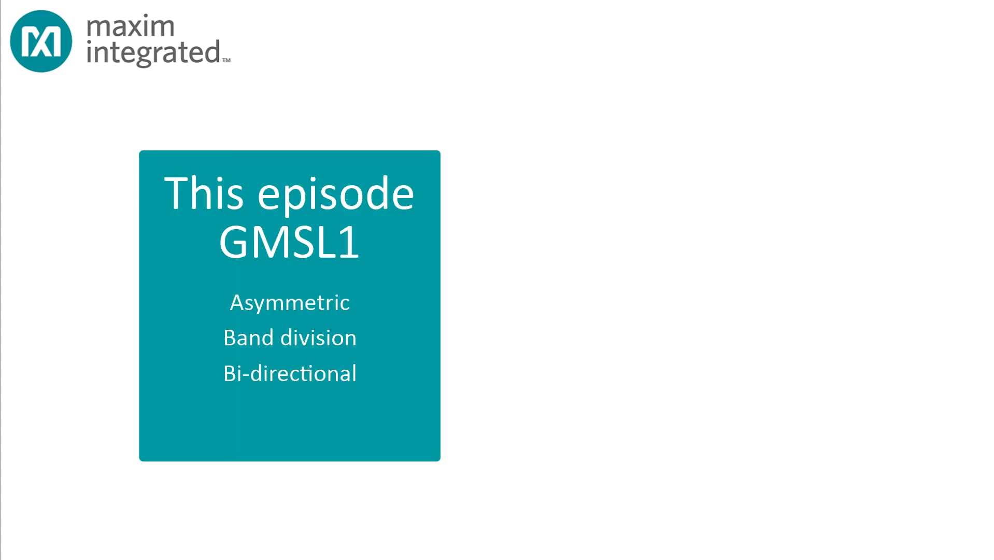
pyautogui.press('right')
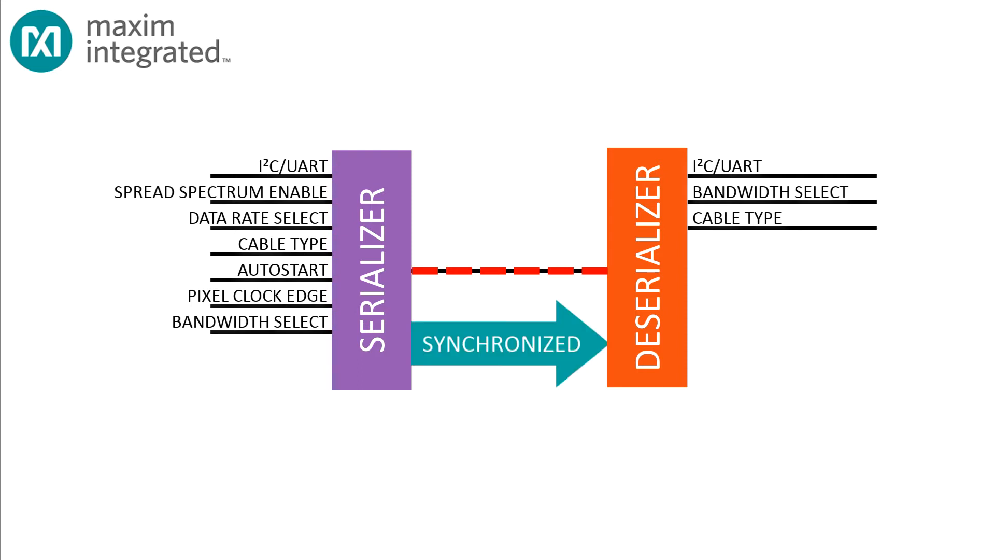
pyautogui.press('Right')
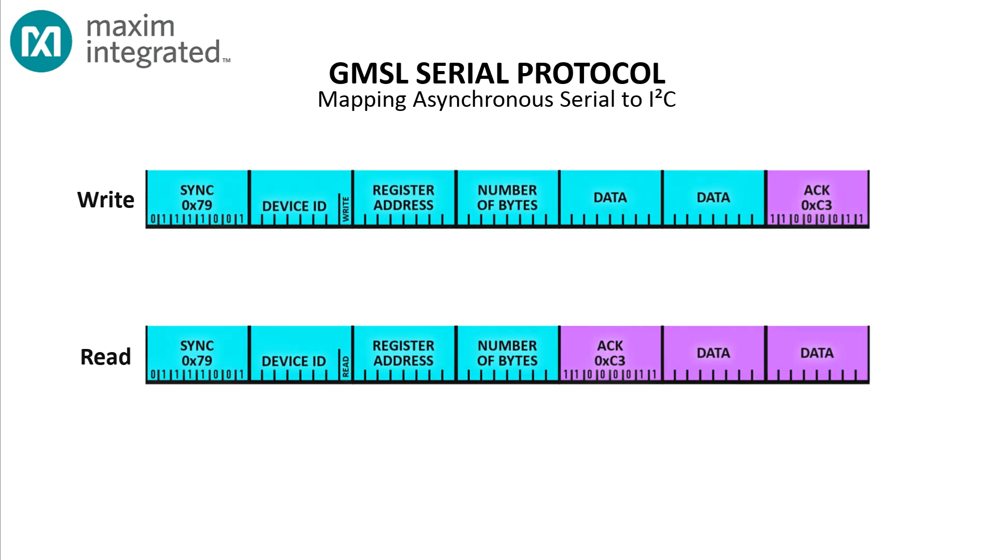
pyautogui.press('Right')
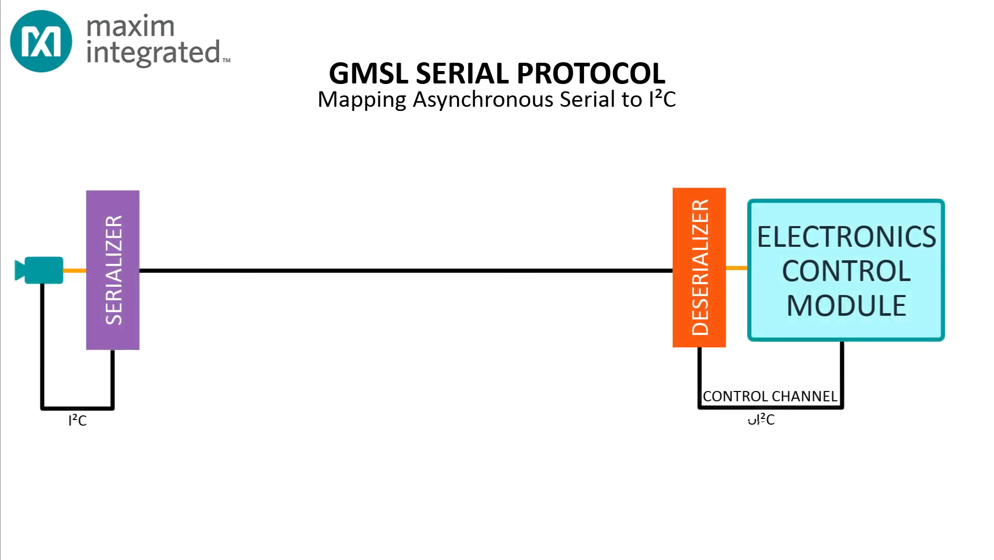